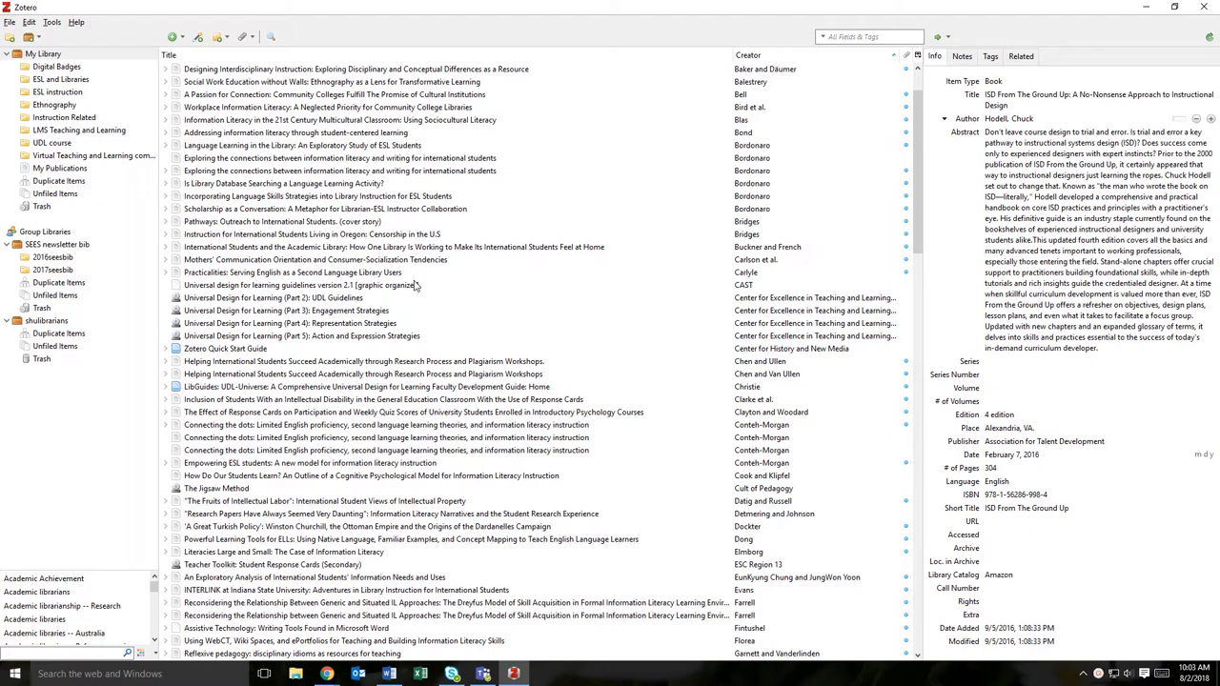
# Create a new collection named 'ottoman empire paper' in My Library.
pyautogui.click(44, 54)
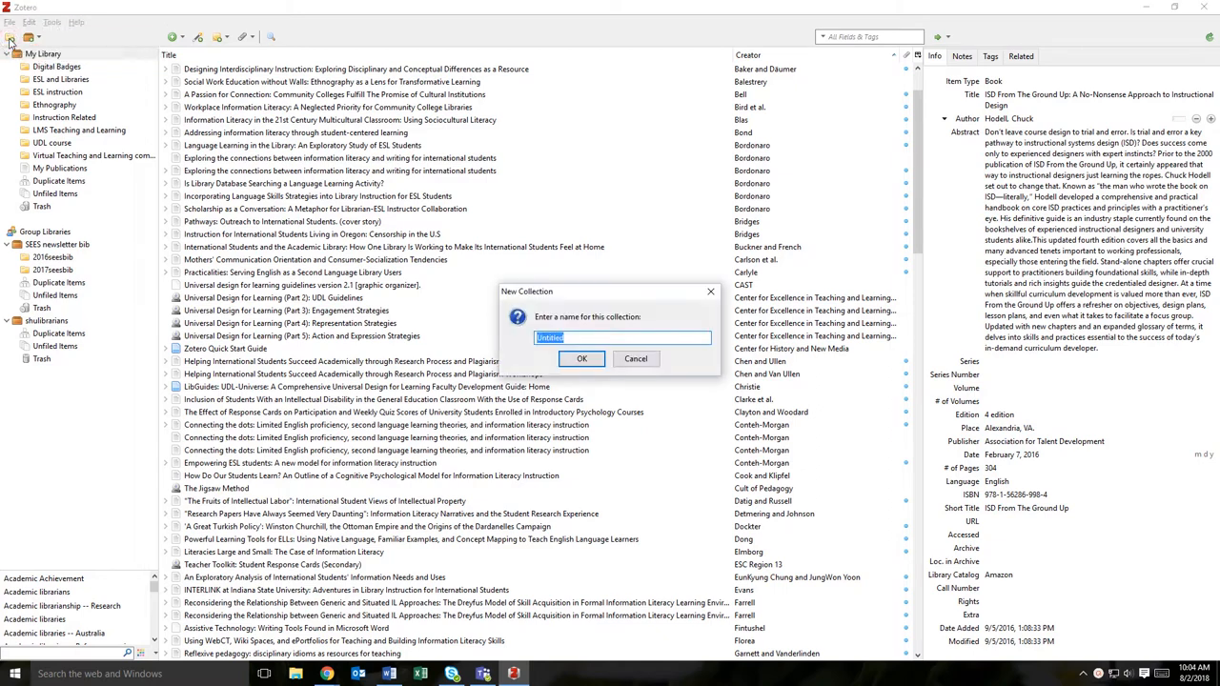
pyautogui.write('ottoman empire paper')
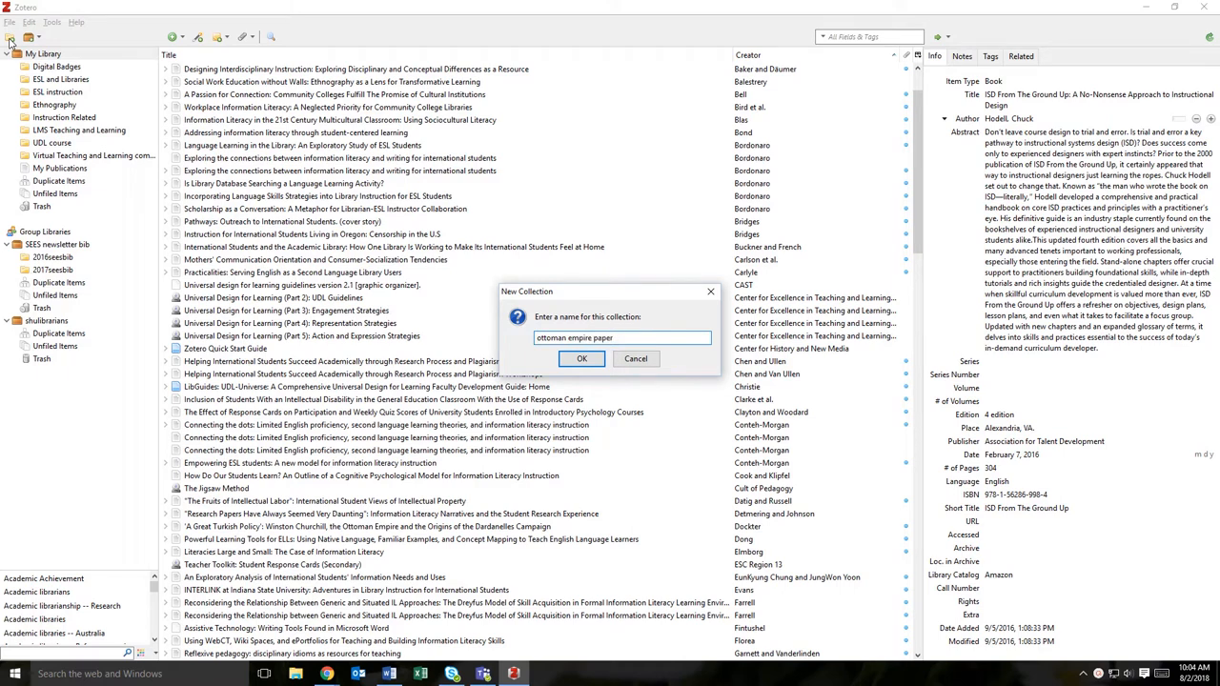
pyautogui.click(581, 358)
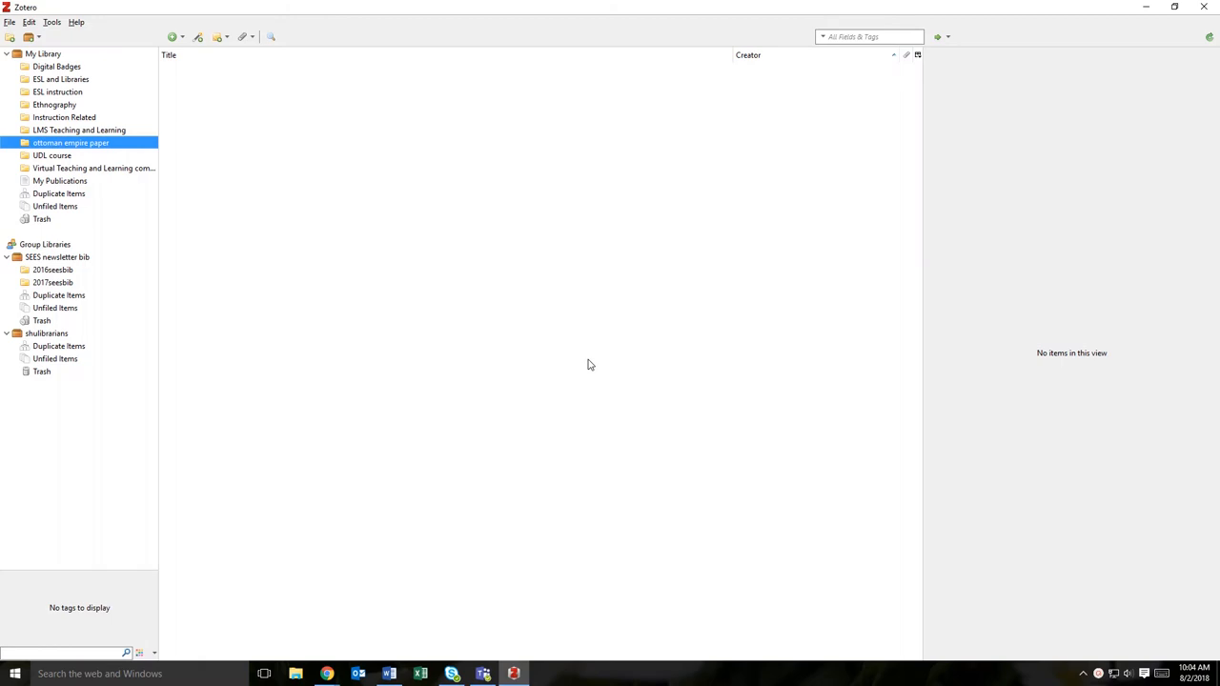
pyautogui.moveTo(210, 235)
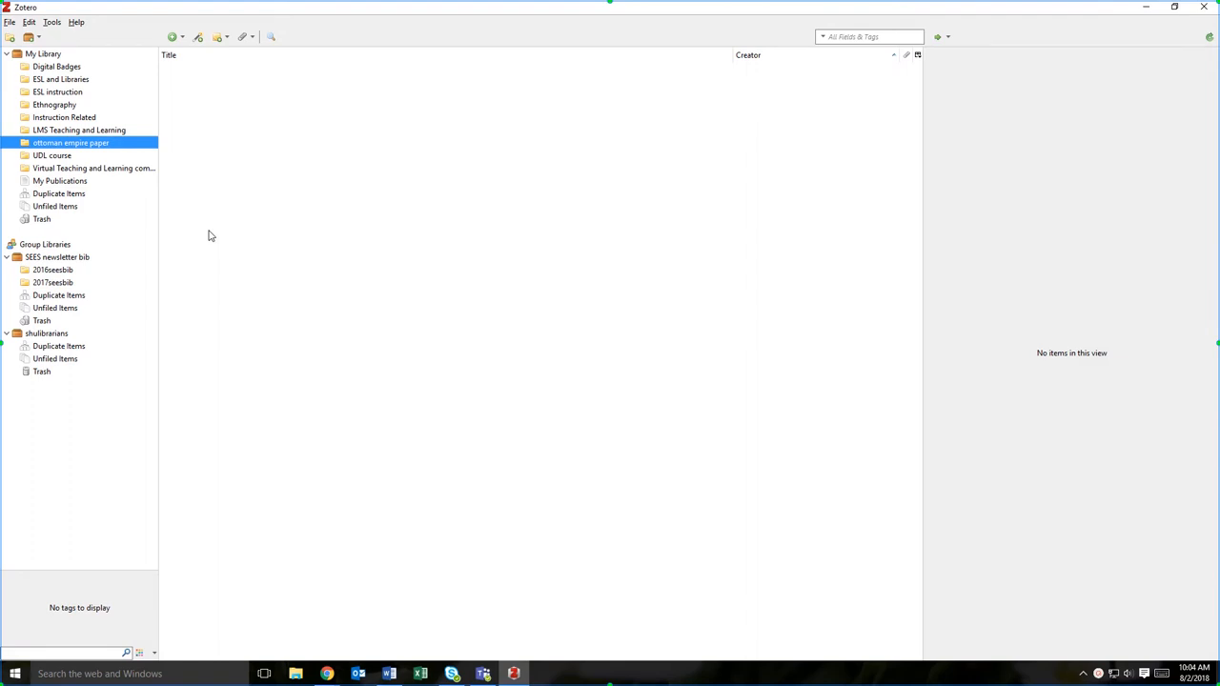
pyautogui.moveTo(146, 188)
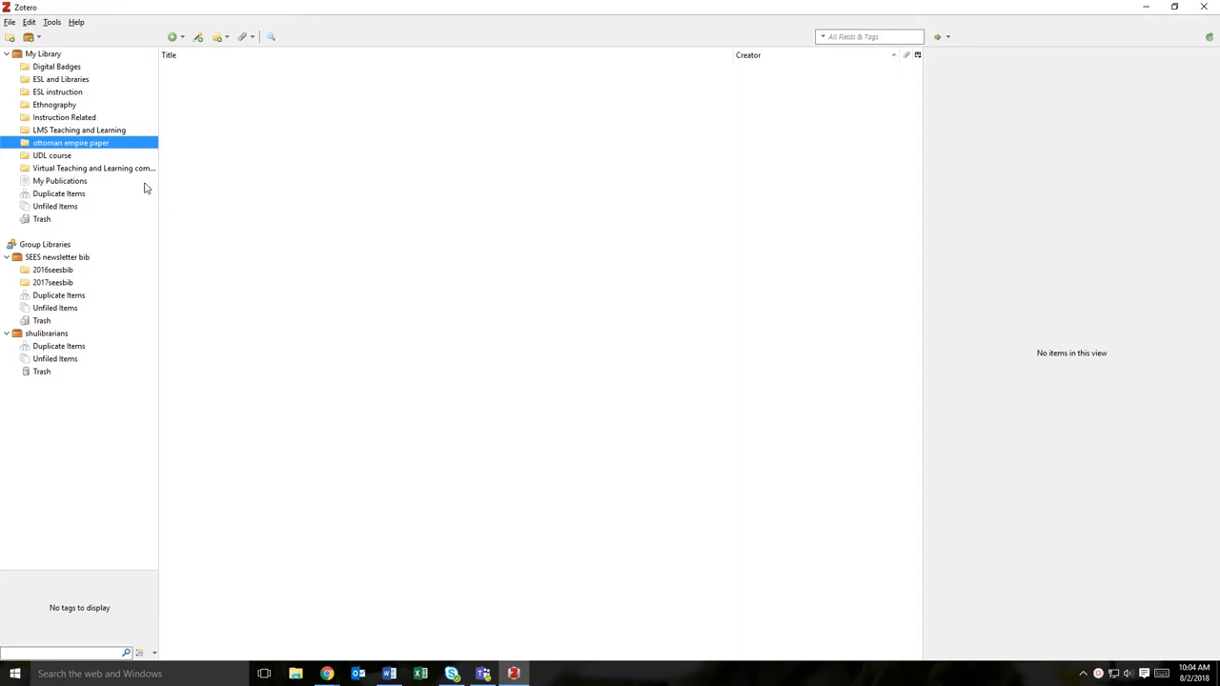
pyautogui.moveTo(386, 284)
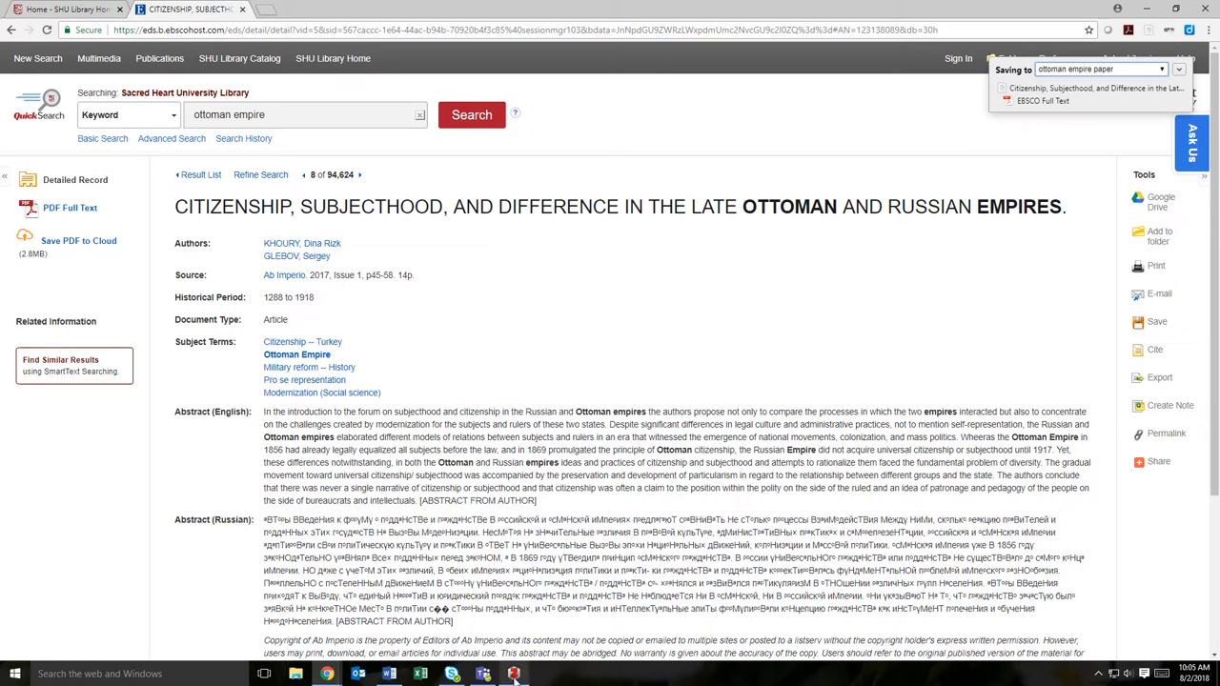
# Return to Zotero from the browser after saving the two articles.
pyautogui.click(484, 674)
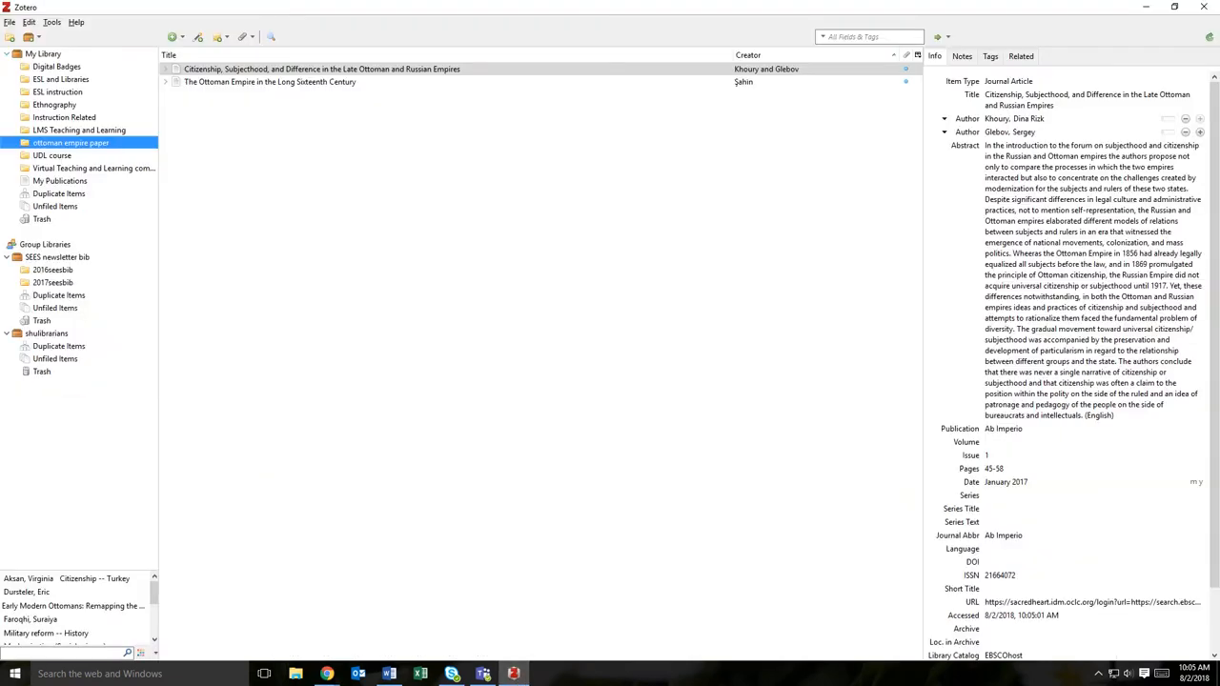
# Move the 'A Great Turkish Policy' article from My Library into 'ottoman empire paper'.
pyautogui.click(44, 54)
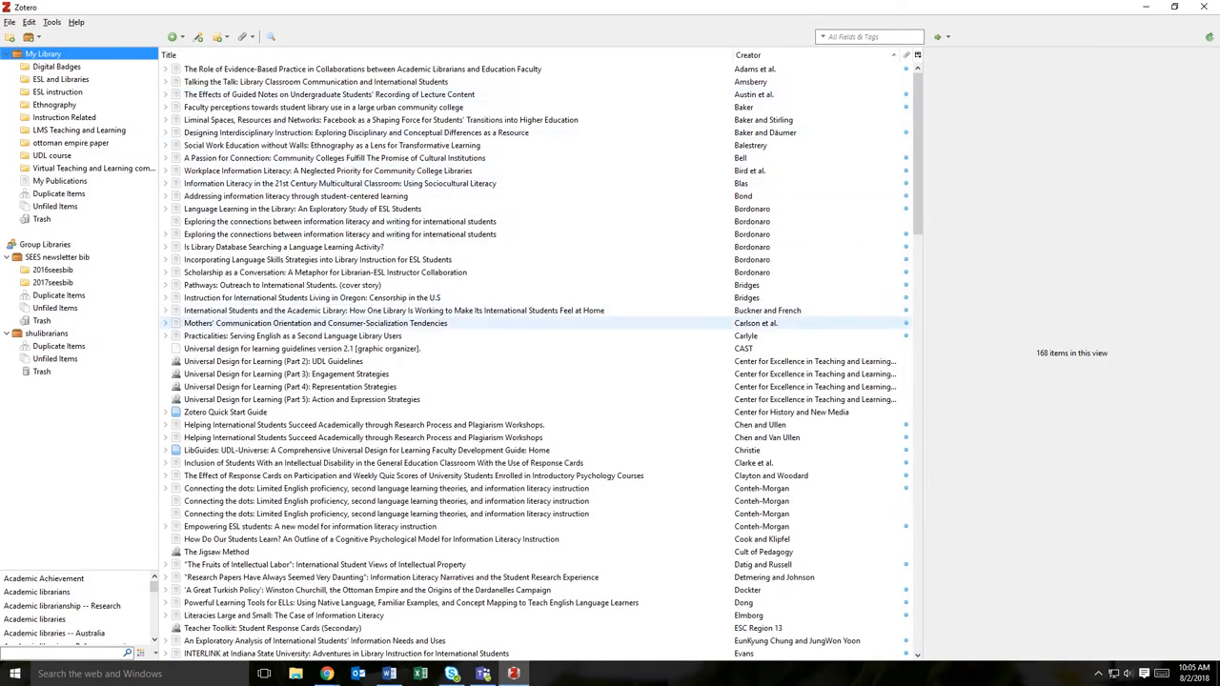
pyautogui.click(367, 589)
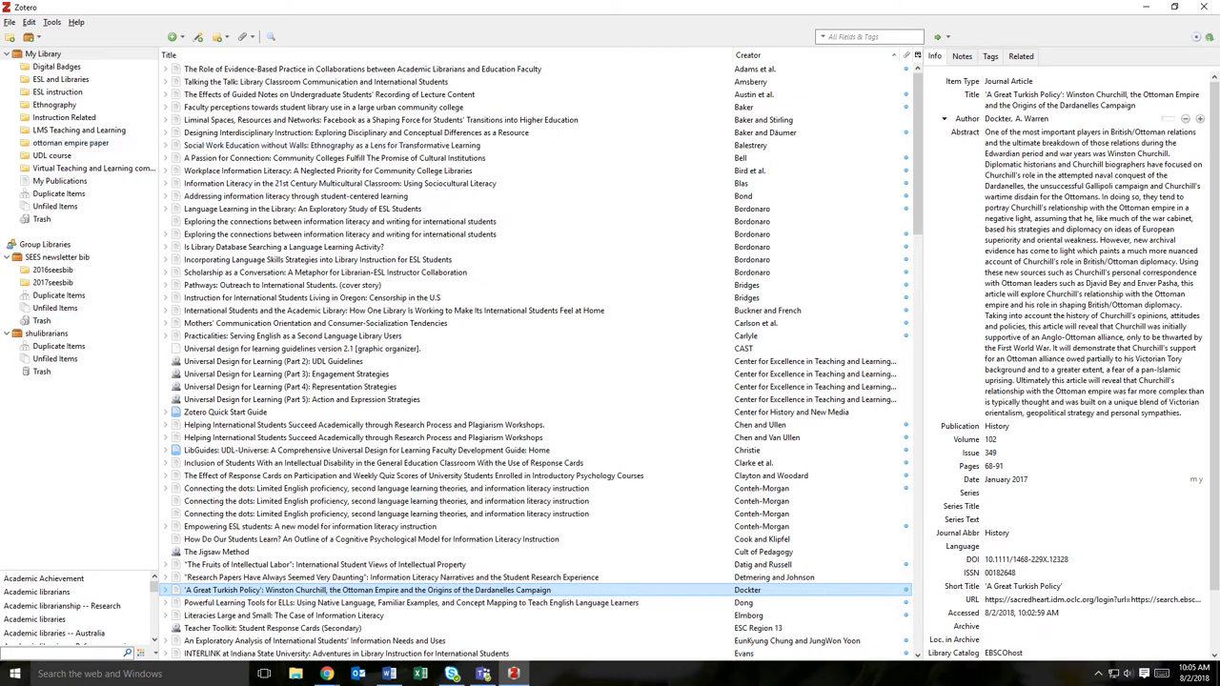
pyautogui.click(71, 142)
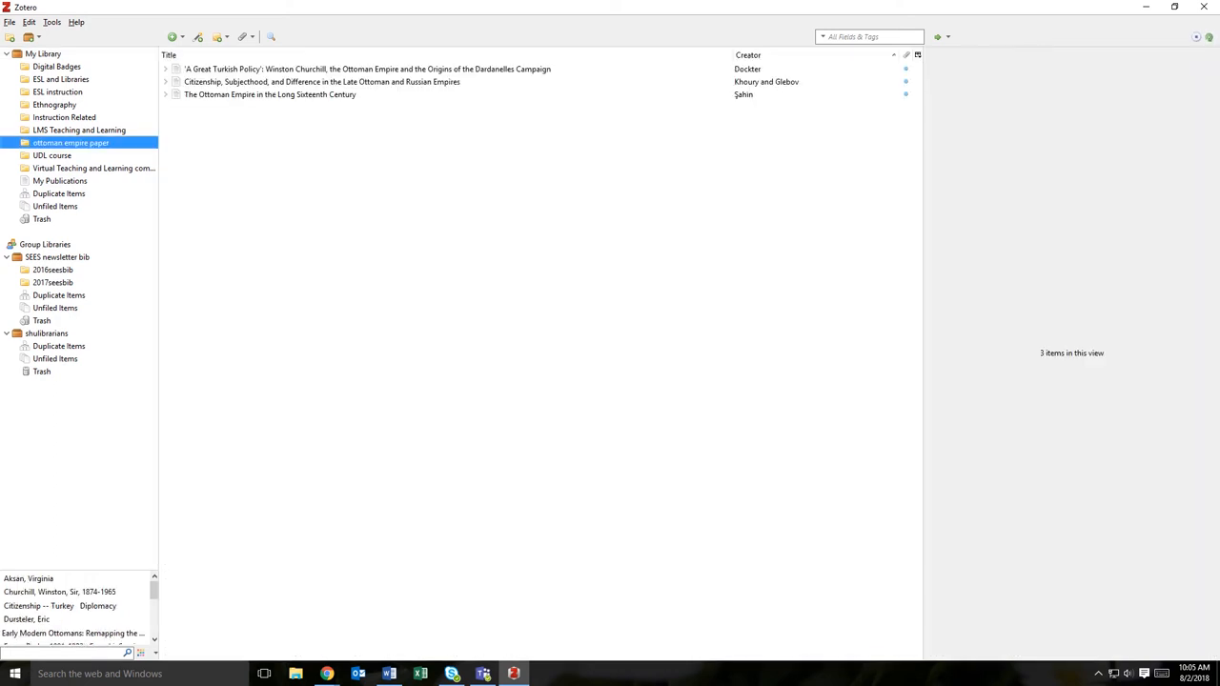